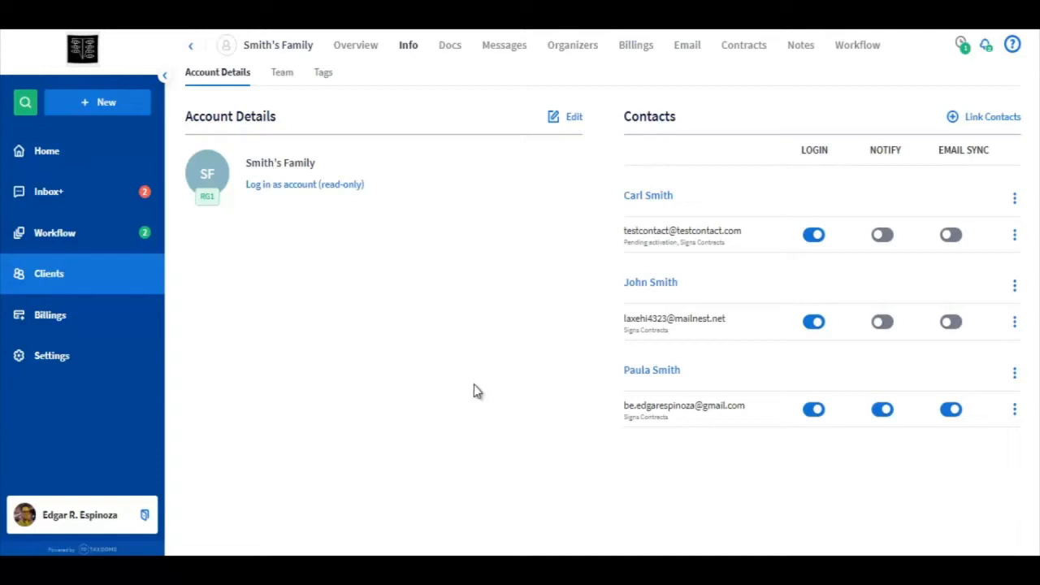
{"action": "mouse_move", "coordinate": [481, 194]}
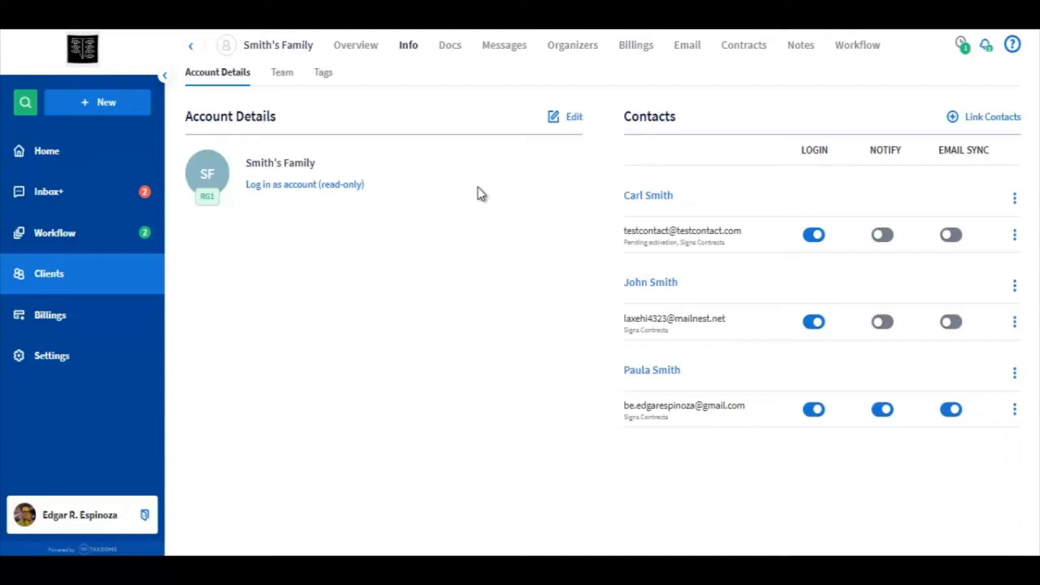
{"action": "mouse_move", "coordinate": [323, 173]}
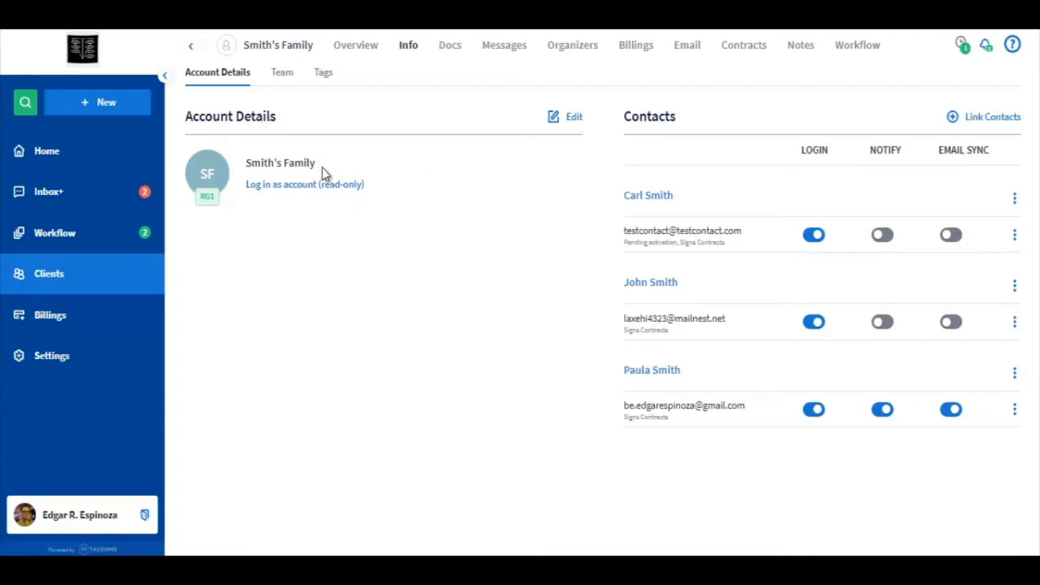
{"action": "mouse_move", "coordinate": [703, 192]}
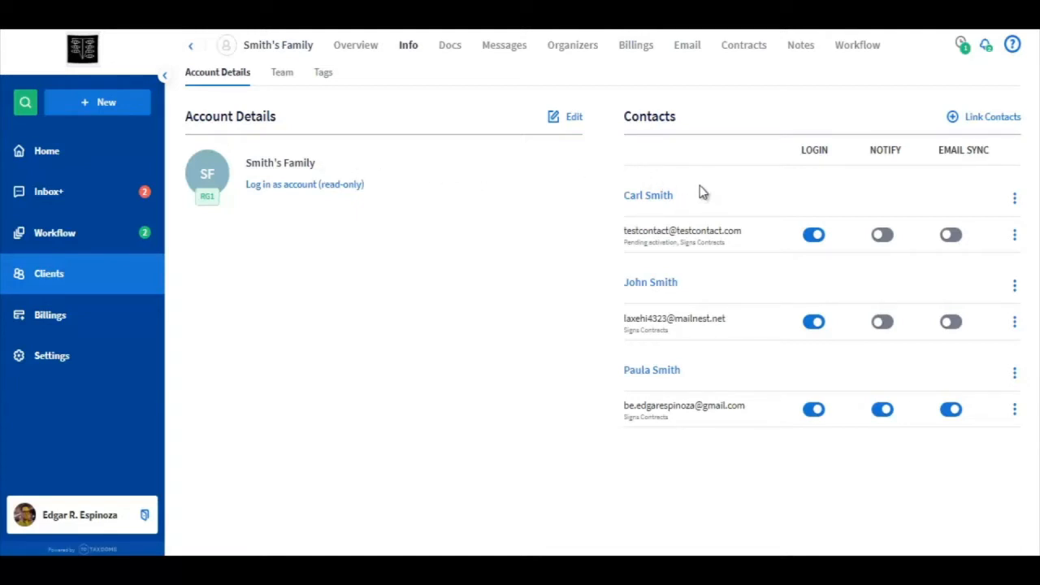
{"action": "mouse_move", "coordinate": [584, 207]}
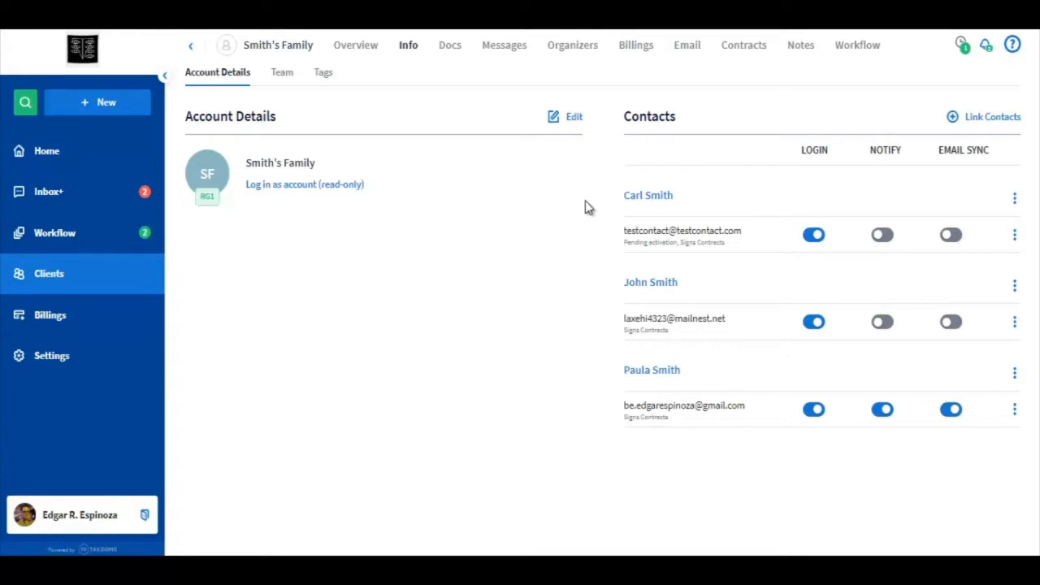
{"action": "mouse_move", "coordinate": [612, 381]}
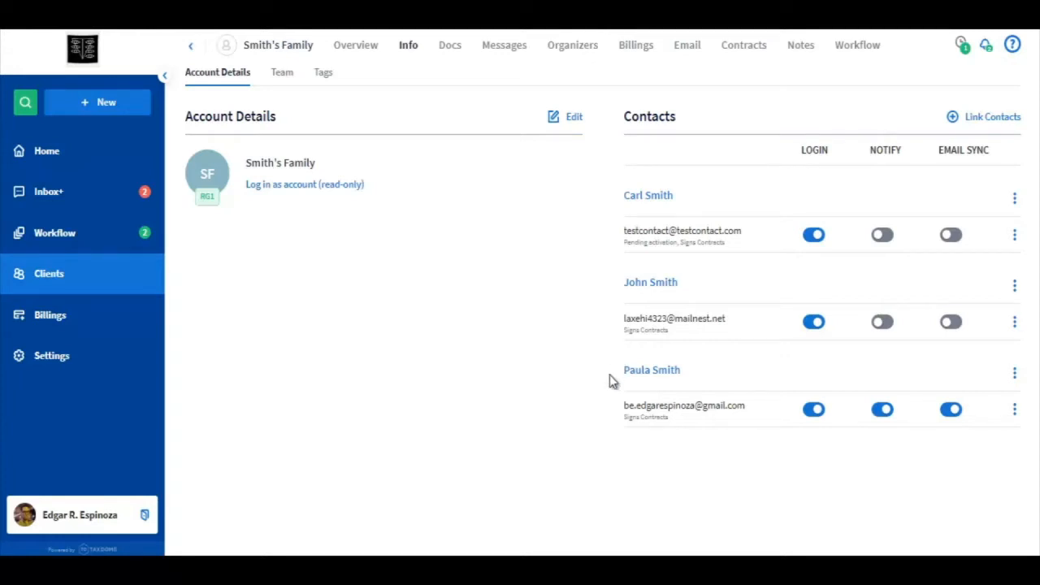
{"action": "mouse_move", "coordinate": [785, 272]}
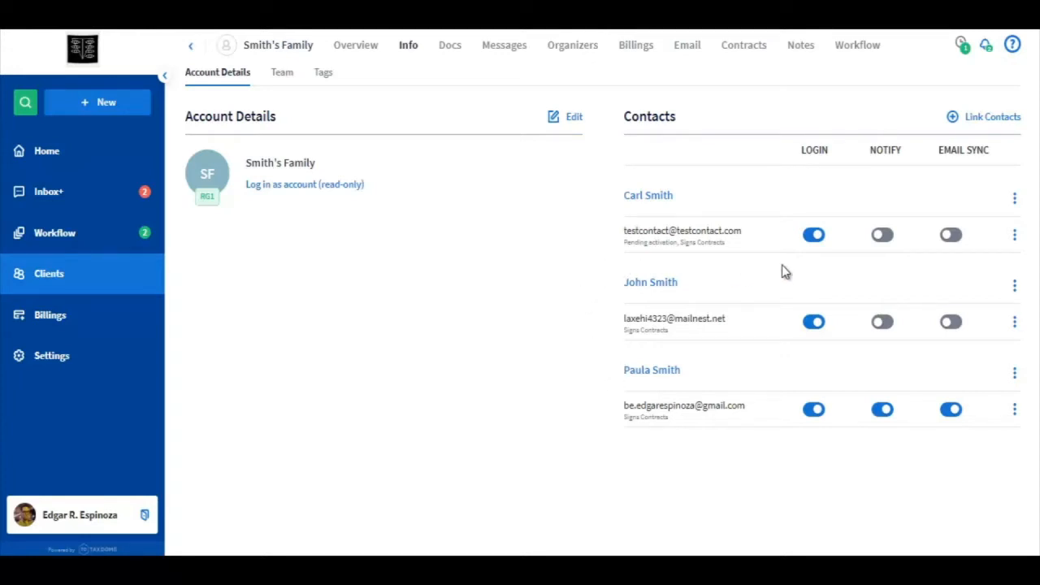
{"action": "mouse_move", "coordinate": [791, 254]}
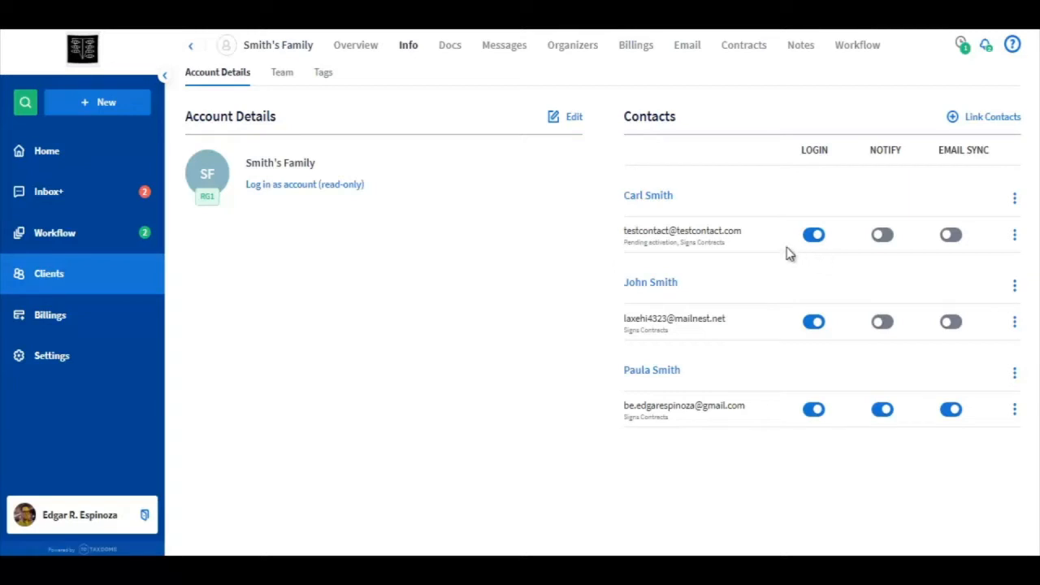
{"action": "mouse_move", "coordinate": [685, 252]}
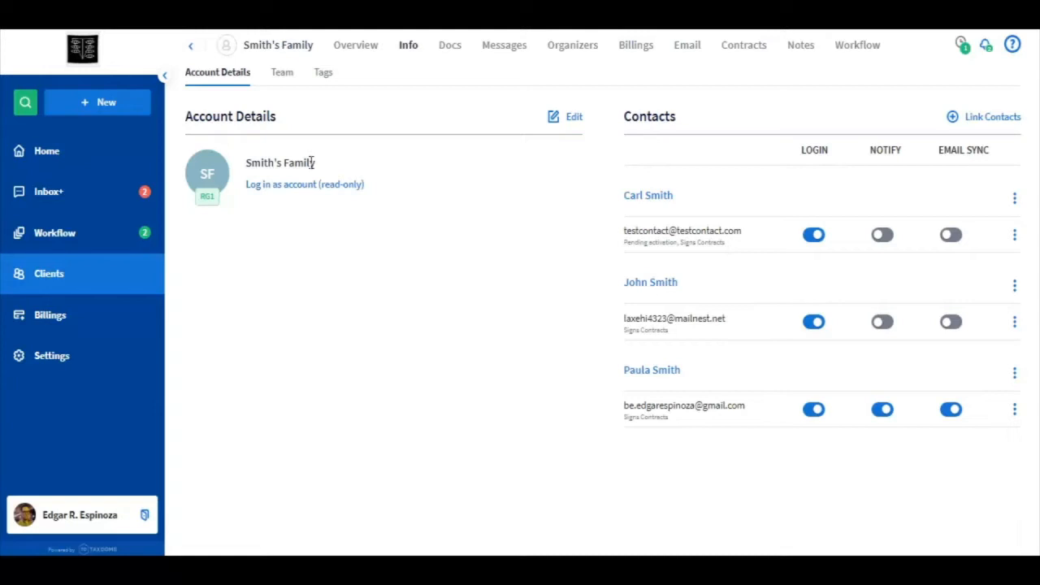
{"action": "mouse_move", "coordinate": [357, 159]}
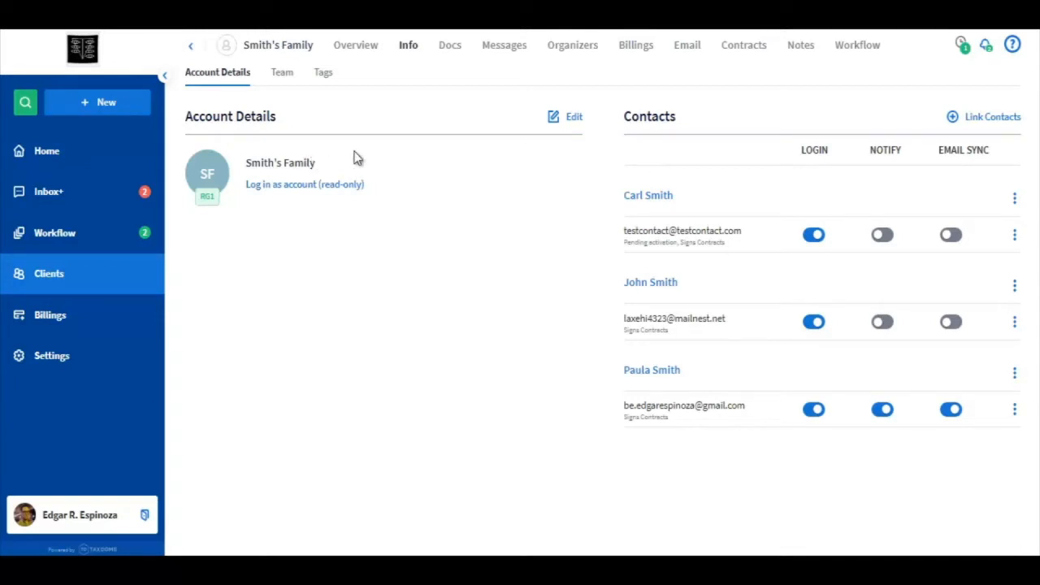
{"action": "mouse_move", "coordinate": [1007, 236]}
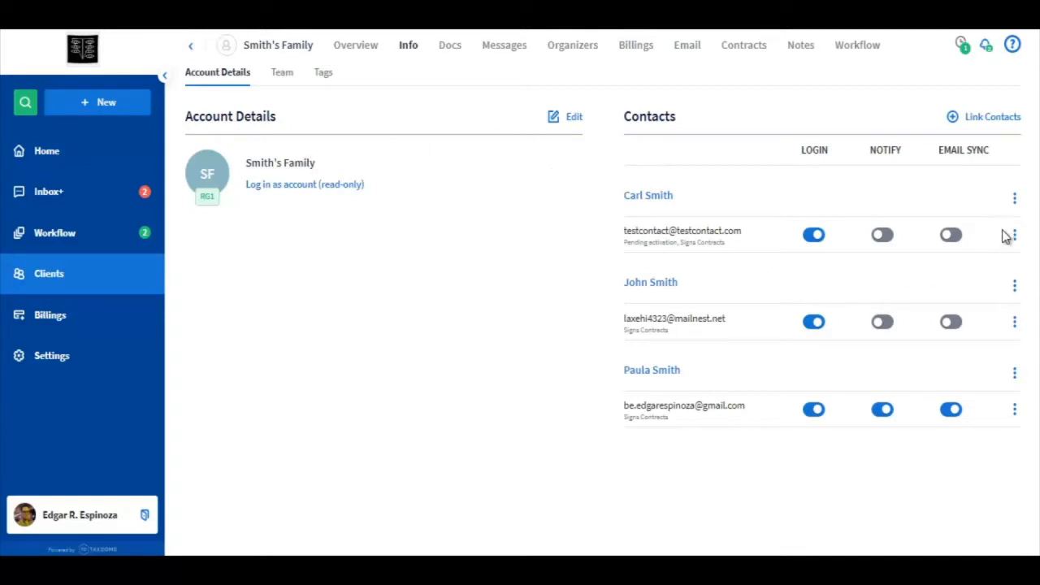
{"action": "left_click", "coordinate": [1014, 235]}
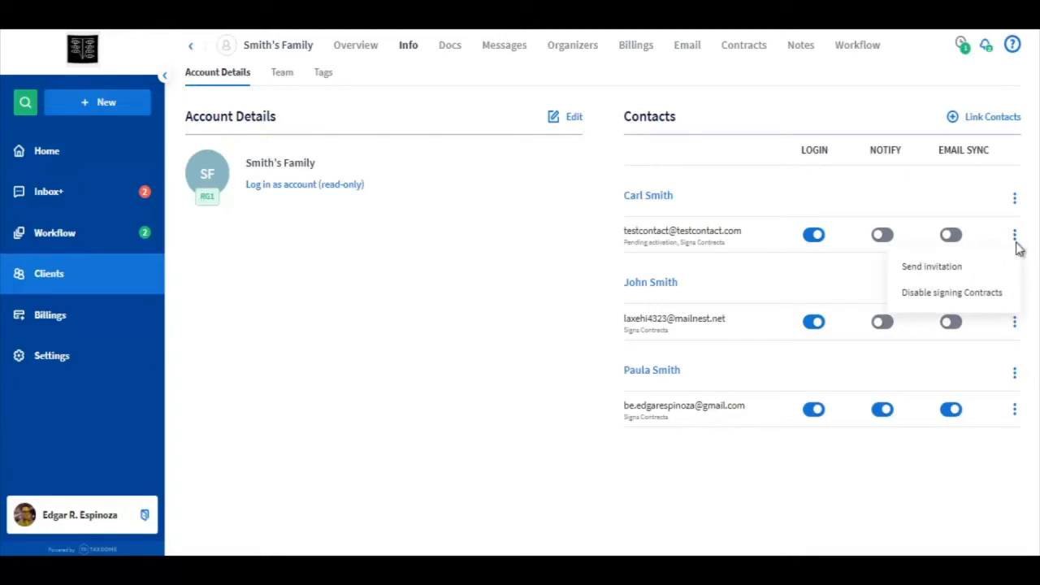
{"action": "mouse_move", "coordinate": [981, 292]}
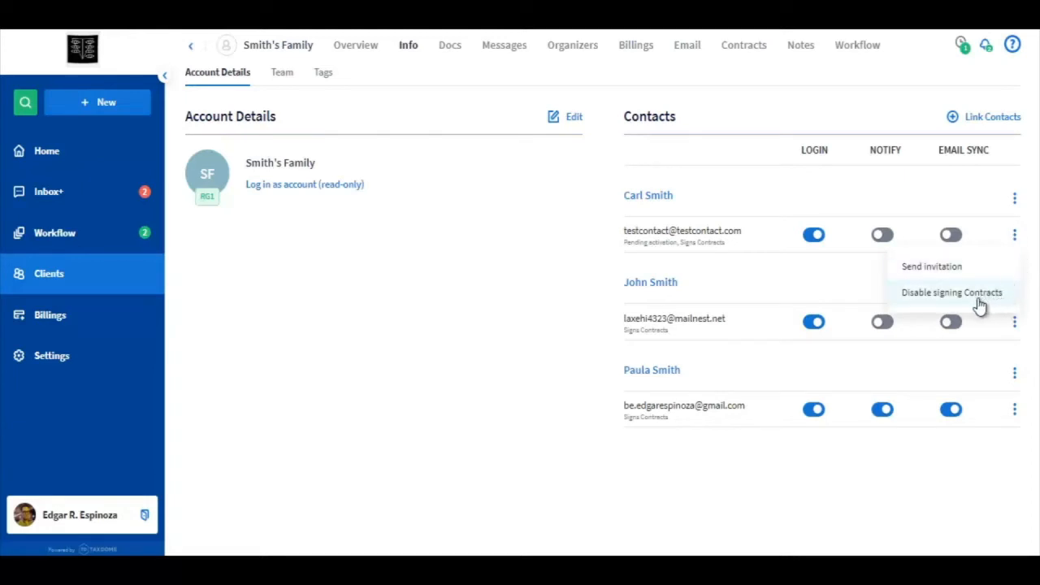
{"action": "left_click", "coordinate": [952, 293]}
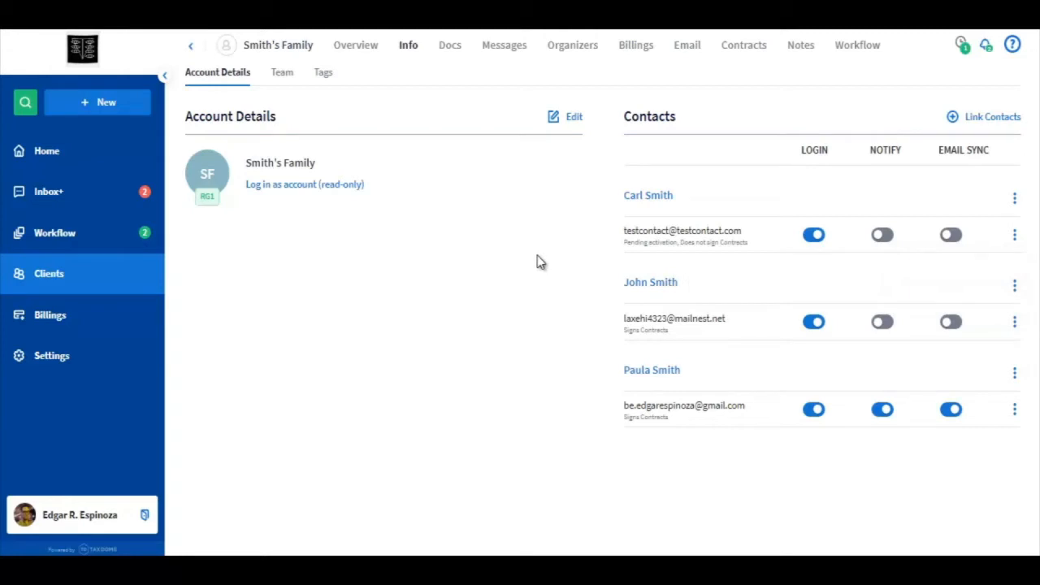
{"action": "mouse_move", "coordinate": [321, 171]}
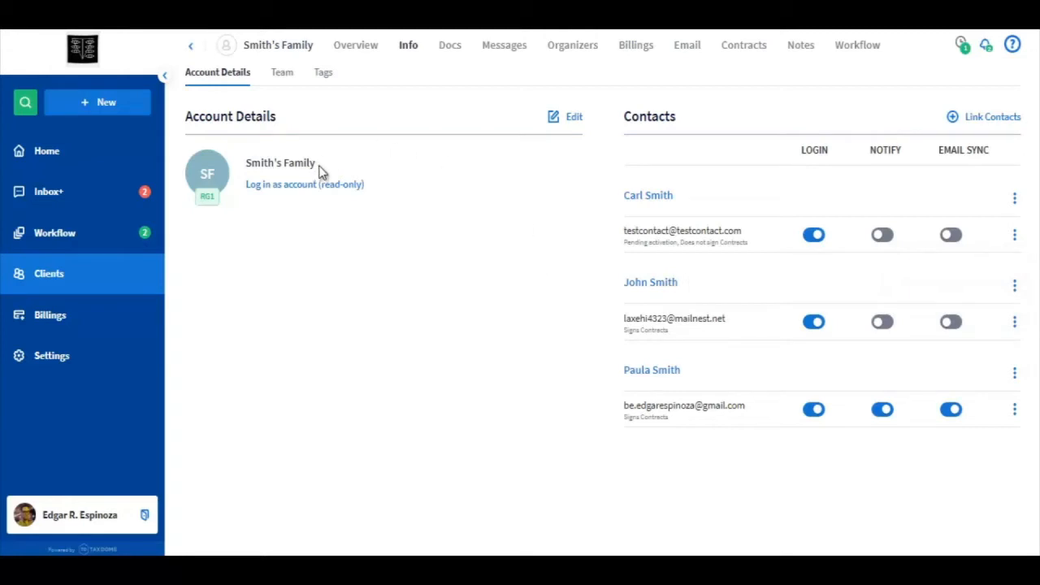
{"action": "mouse_move", "coordinate": [605, 279]}
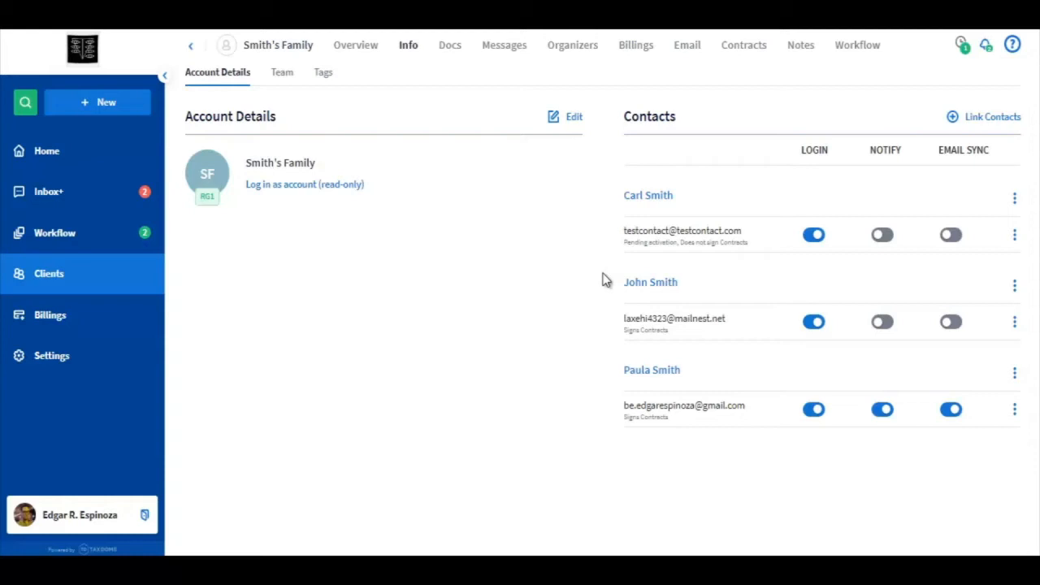
{"action": "mouse_move", "coordinate": [613, 380]}
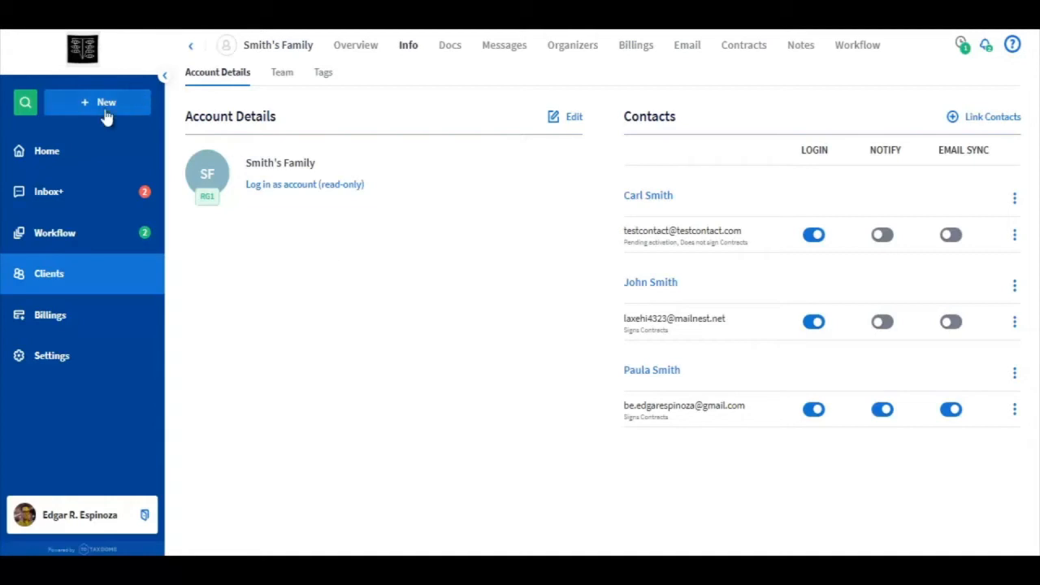
{"action": "left_click", "coordinate": [96, 101]}
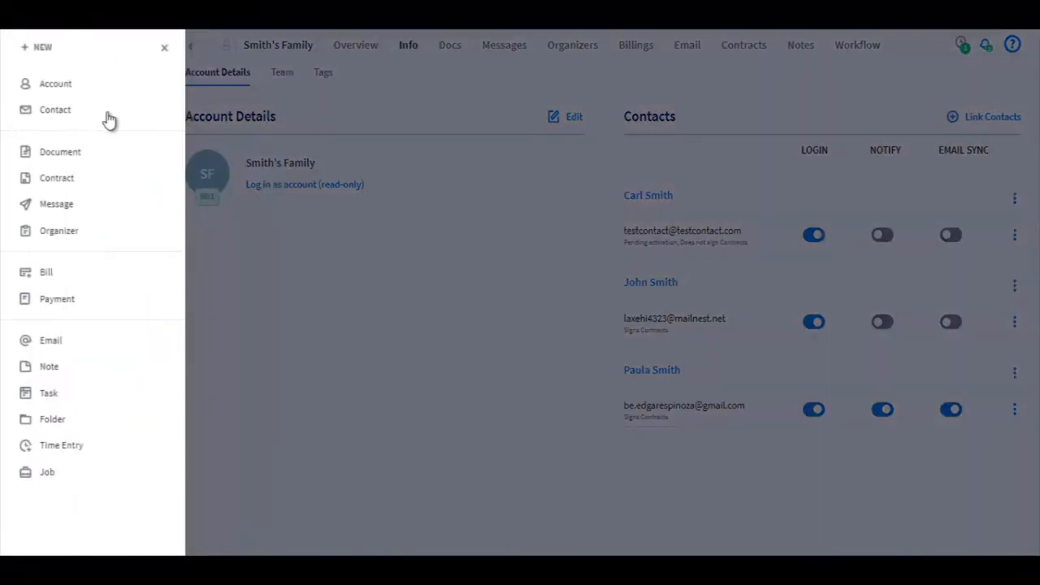
{"action": "left_click", "coordinate": [56, 177]}
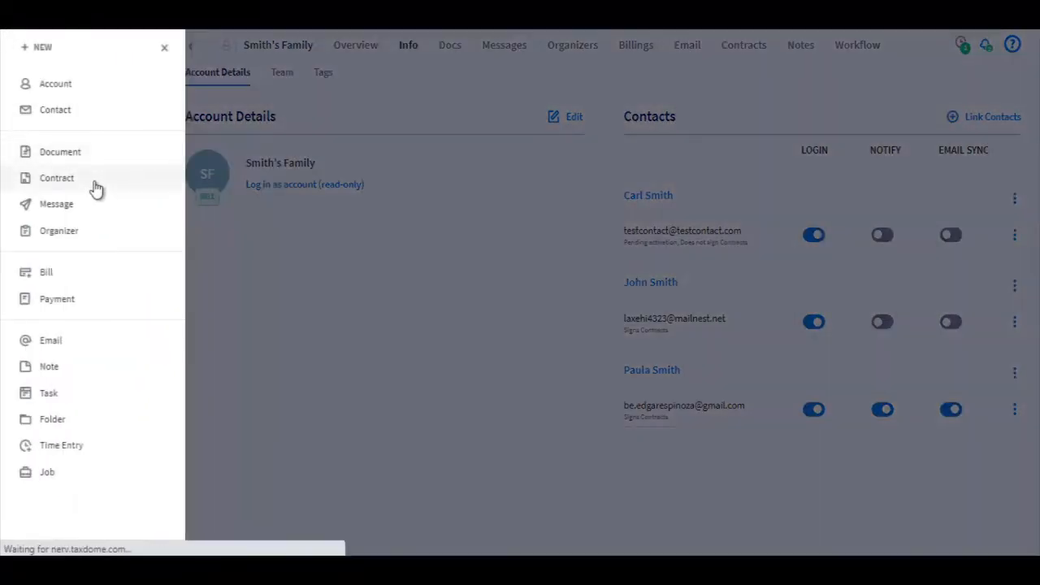
- Send an 'Engagement Letter' contract to Smith's Family from the Test Contract Template
{"action": "left_click", "coordinate": [56, 177]}
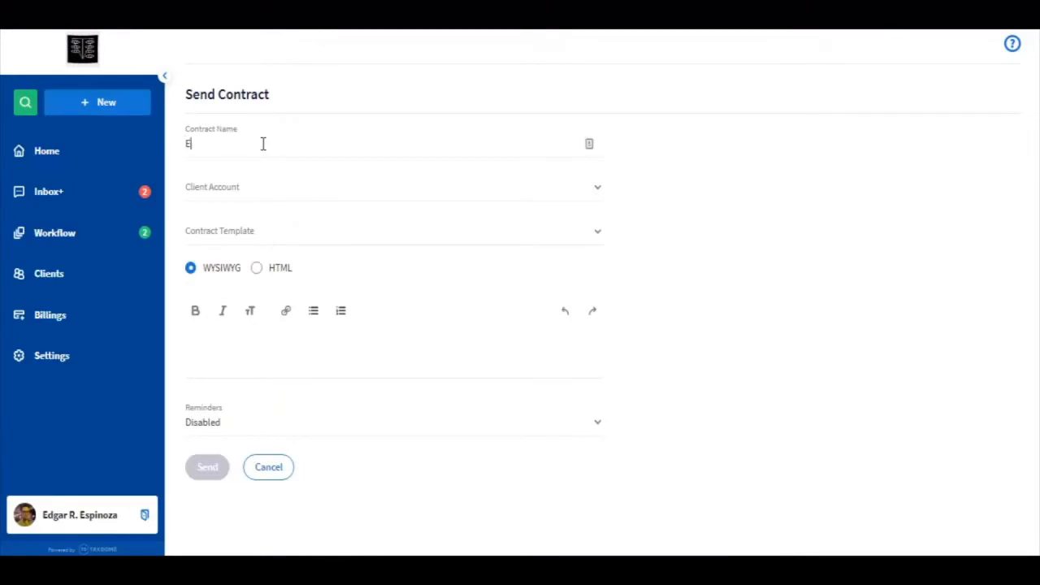
{"action": "type", "text": "ngagement Letter"}
{"action": "left_click", "coordinate": [394, 188]}
{"action": "type", "text": "Smith"}
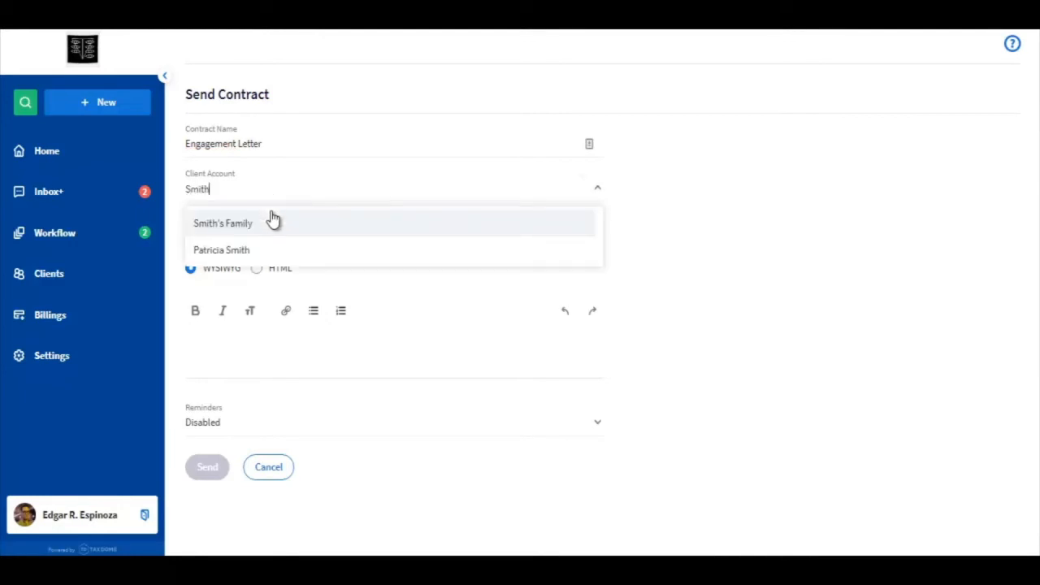
{"action": "left_click", "coordinate": [222, 222]}
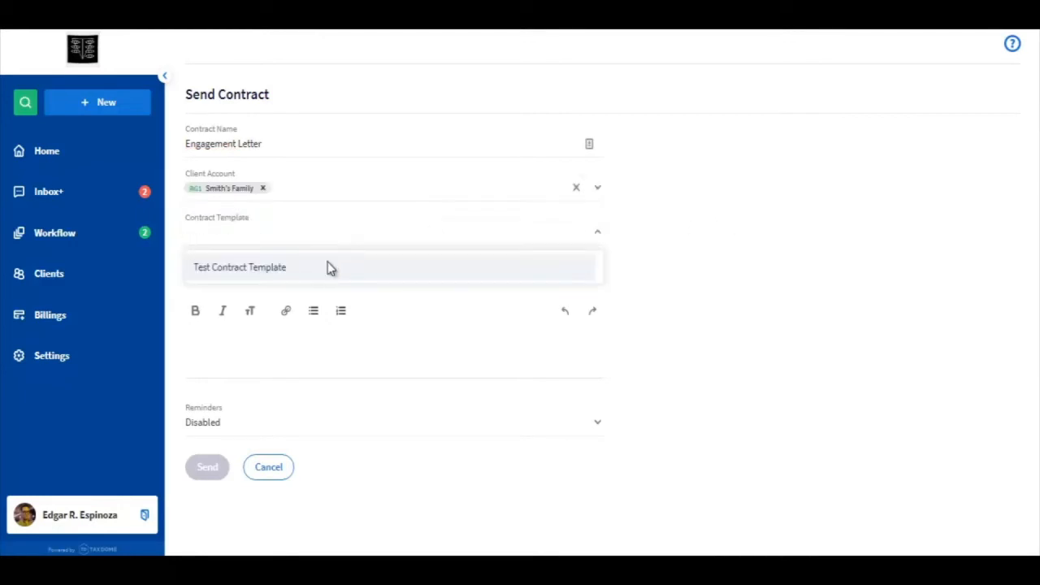
{"action": "left_click", "coordinate": [240, 267]}
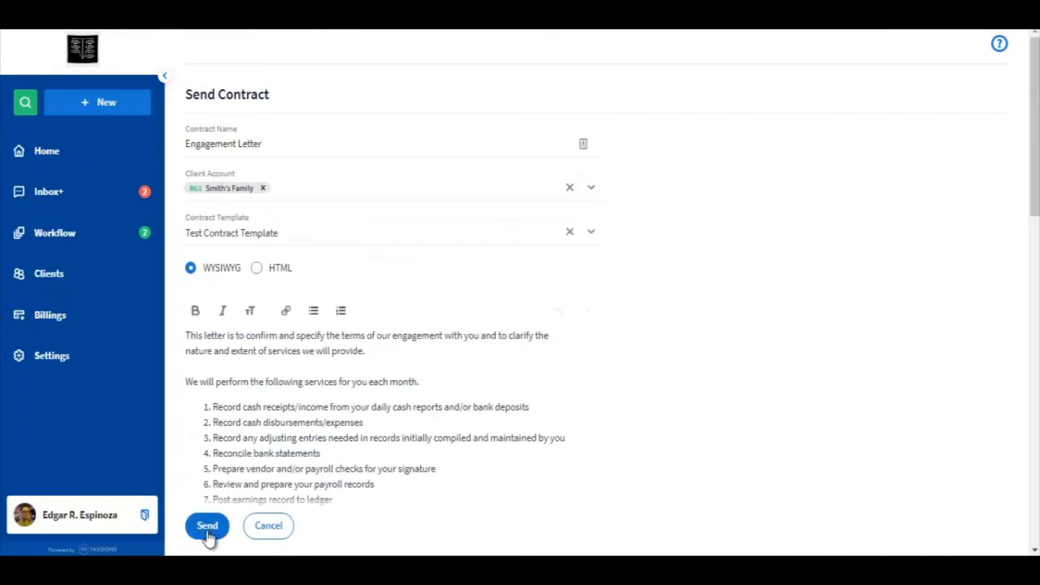
{"action": "left_click", "coordinate": [207, 525]}
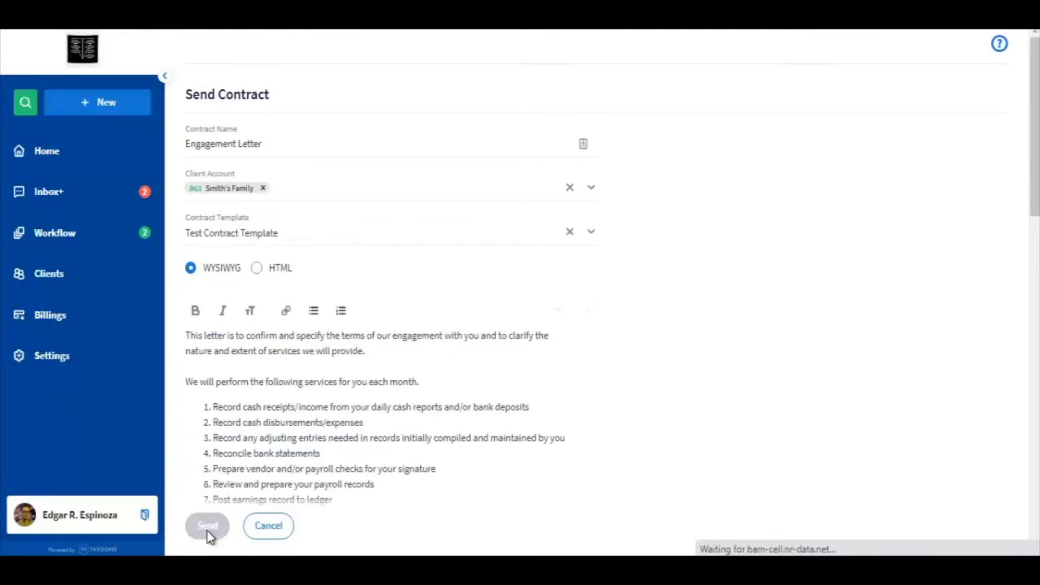
{"action": "left_click", "coordinate": [207, 526]}
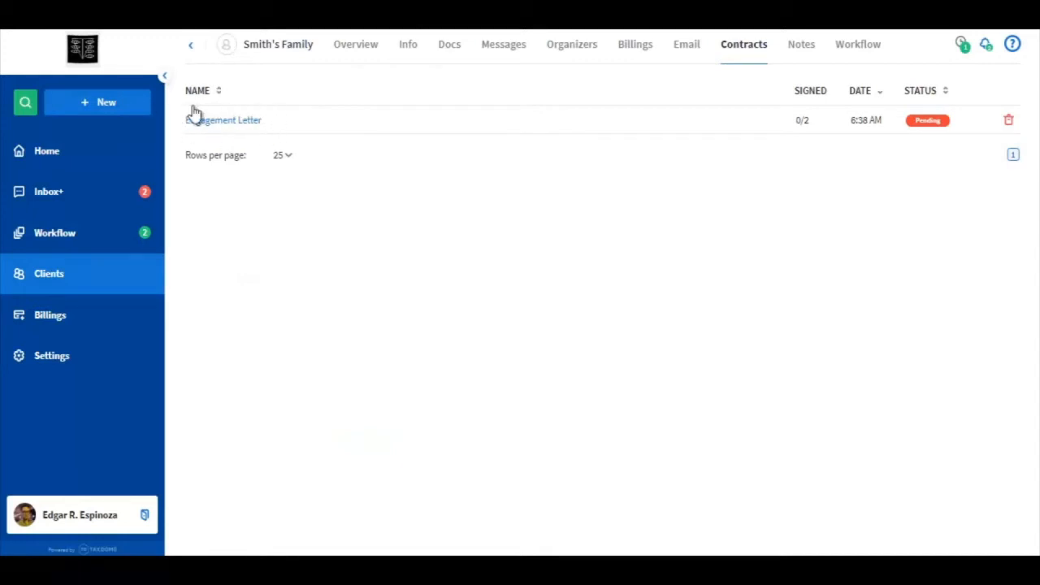
{"action": "mouse_move", "coordinate": [805, 122]}
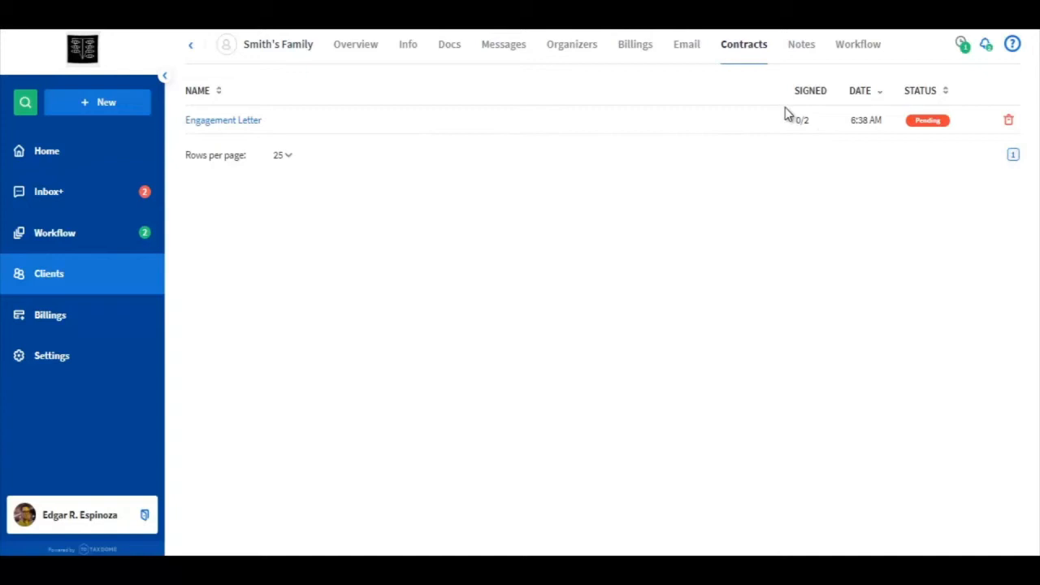
{"action": "mouse_move", "coordinate": [802, 137]}
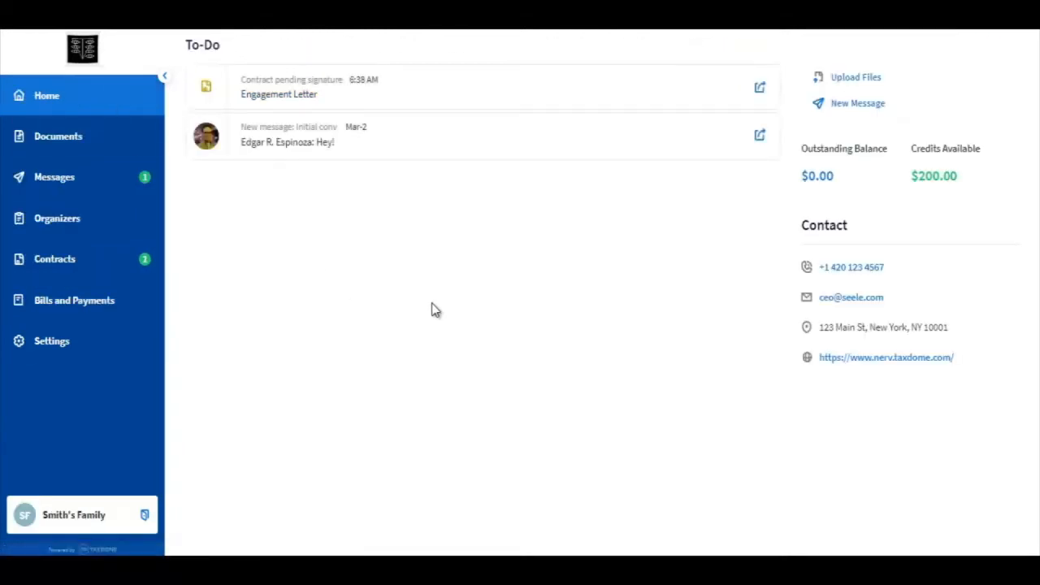
{"action": "mouse_move", "coordinate": [398, 301]}
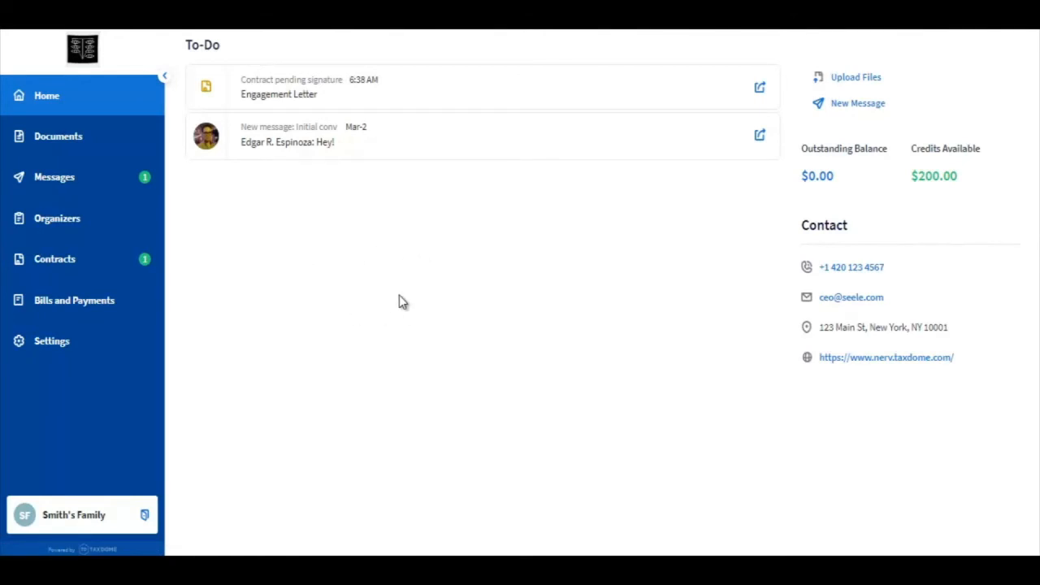
{"action": "mouse_move", "coordinate": [424, 90]}
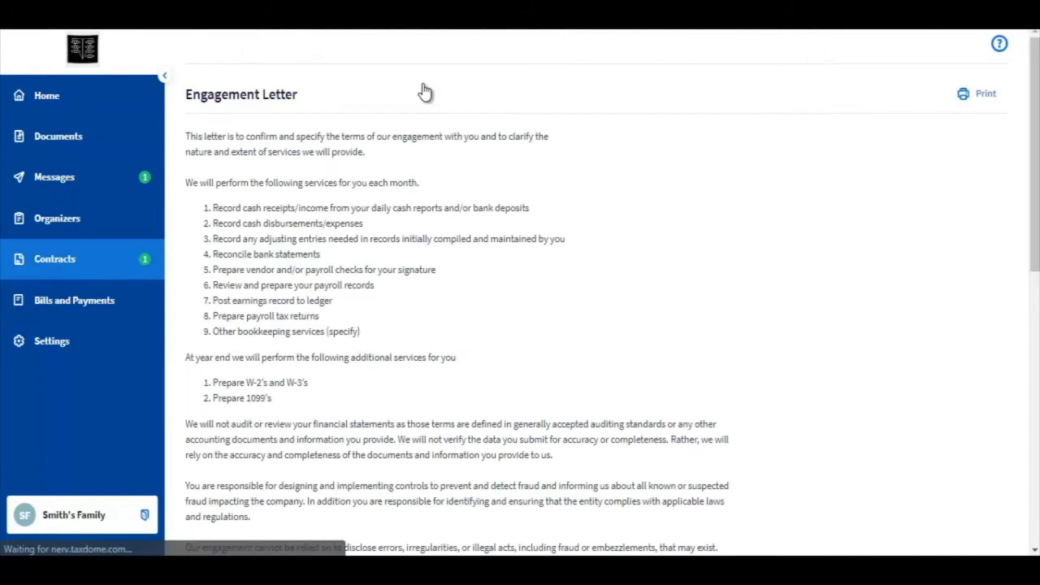
{"action": "mouse_move", "coordinate": [195, 77]}
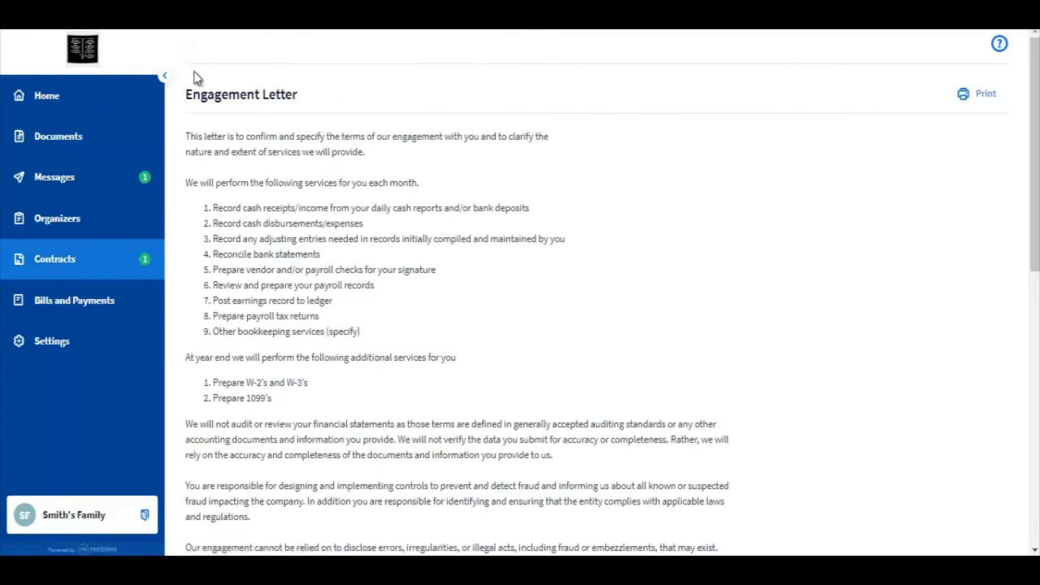
{"action": "scroll", "scroll_direction": "down", "scroll_amount": 3}
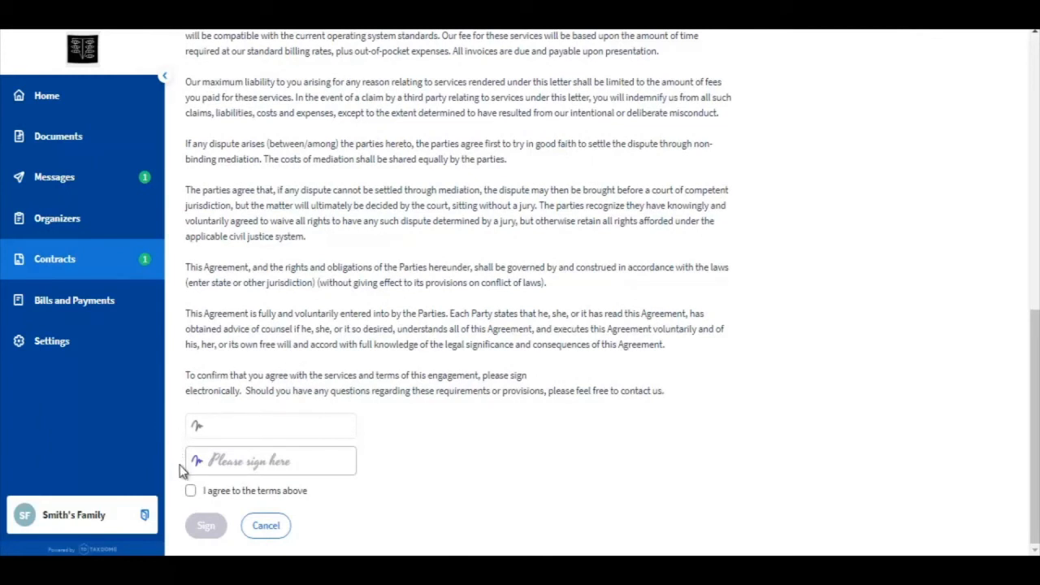
{"action": "mouse_move", "coordinate": [177, 428]}
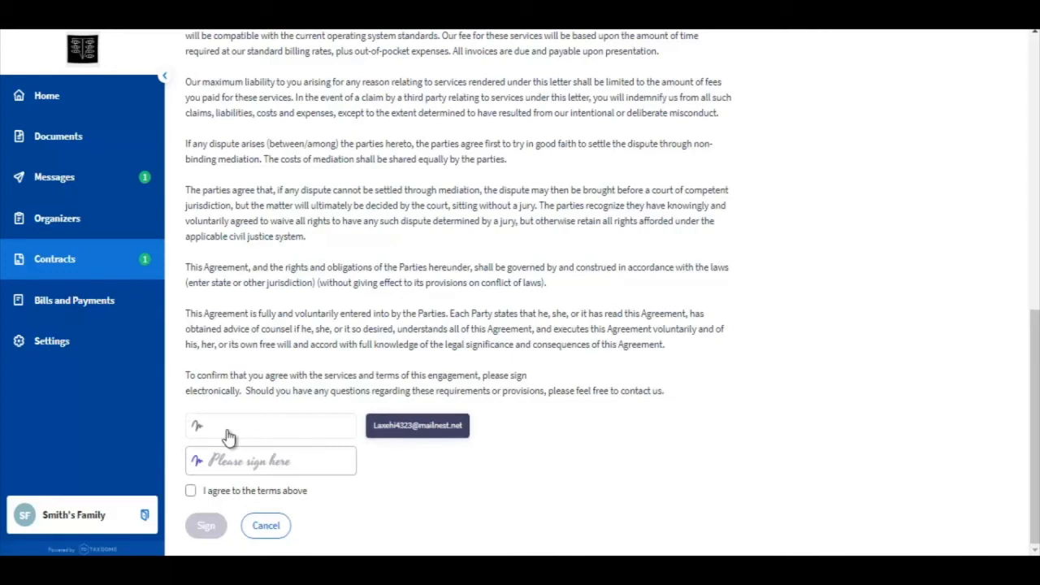
{"action": "mouse_move", "coordinate": [231, 415]}
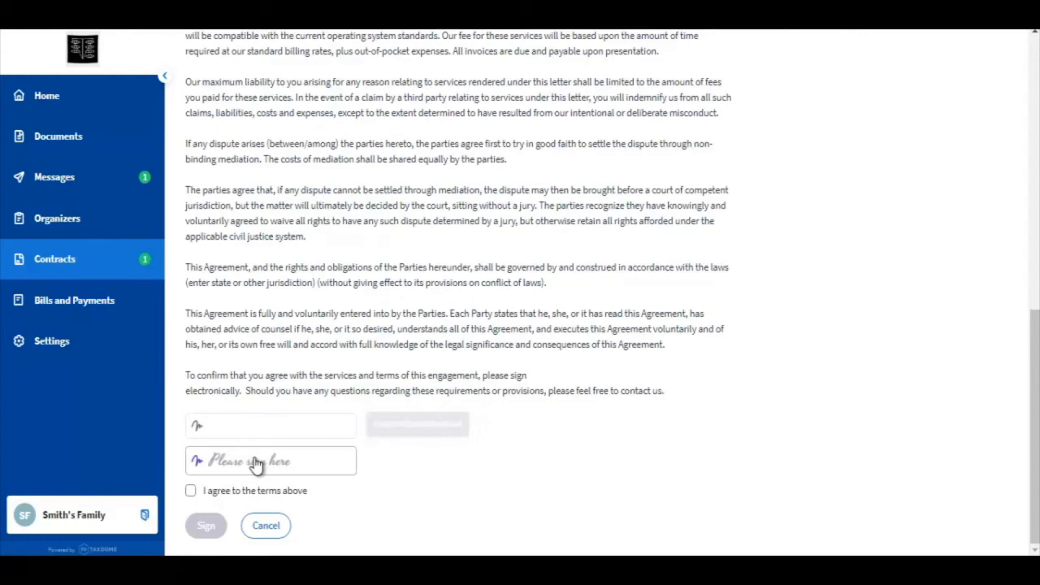
{"action": "left_click", "coordinate": [270, 461]}
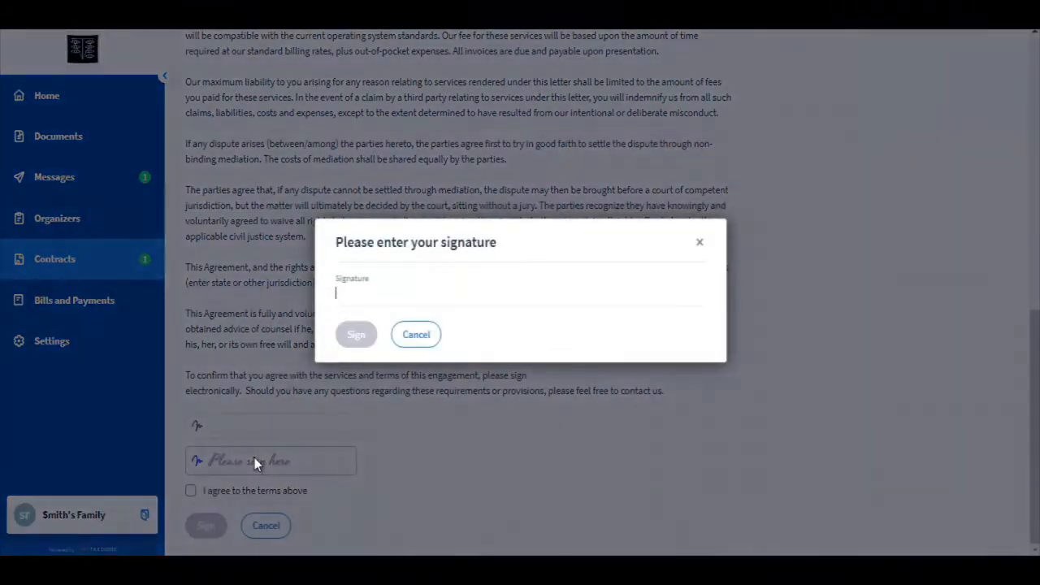
{"action": "type", "text": "Paula Smith"}
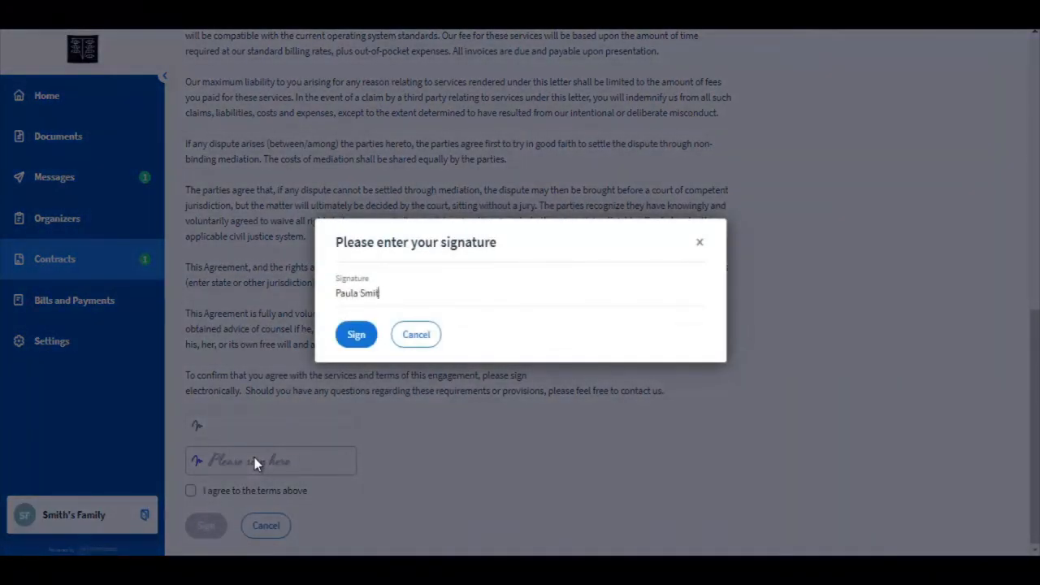
{"action": "left_click", "coordinate": [356, 334]}
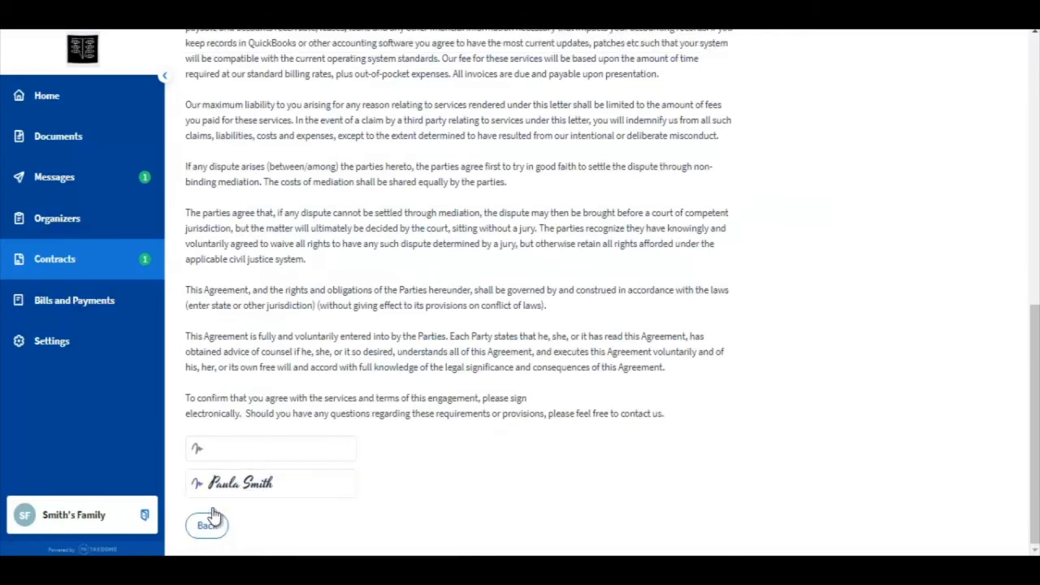
{"action": "left_click", "coordinate": [206, 524]}
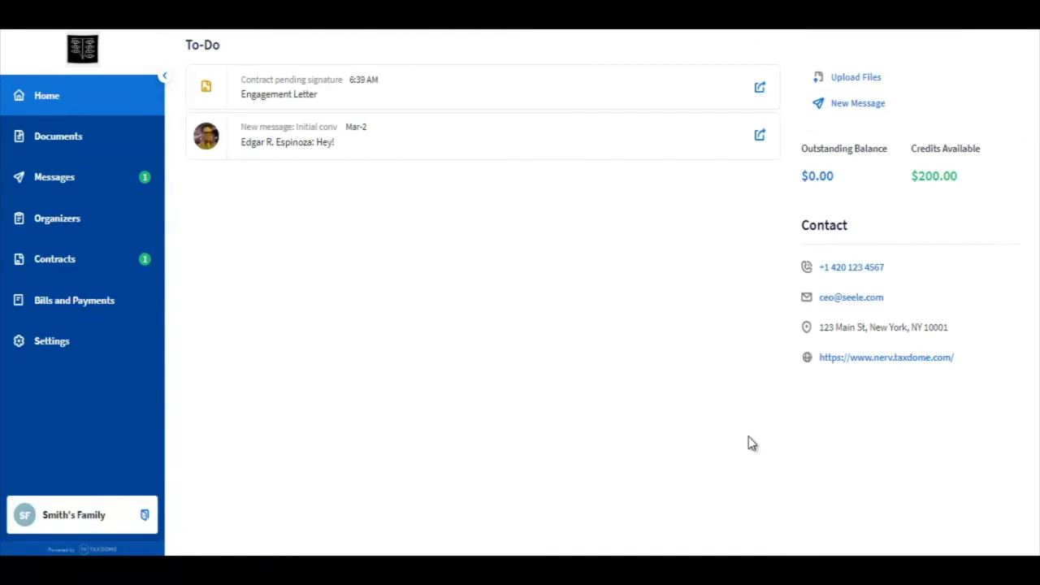
{"action": "mouse_move", "coordinate": [394, 47]}
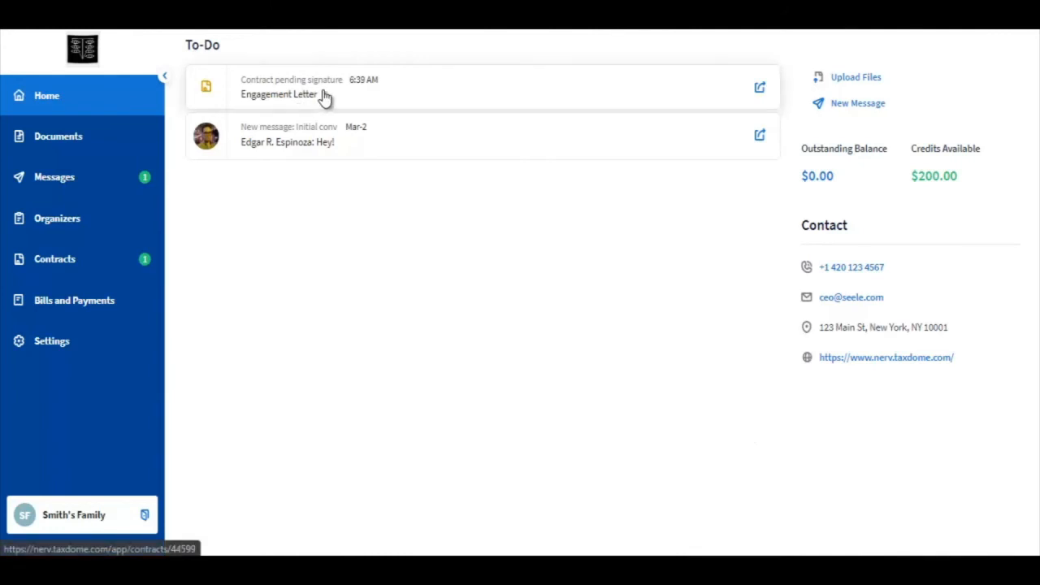
- Add the second signature to the pending Engagement Letter and submit it
{"action": "left_click", "coordinate": [278, 93]}
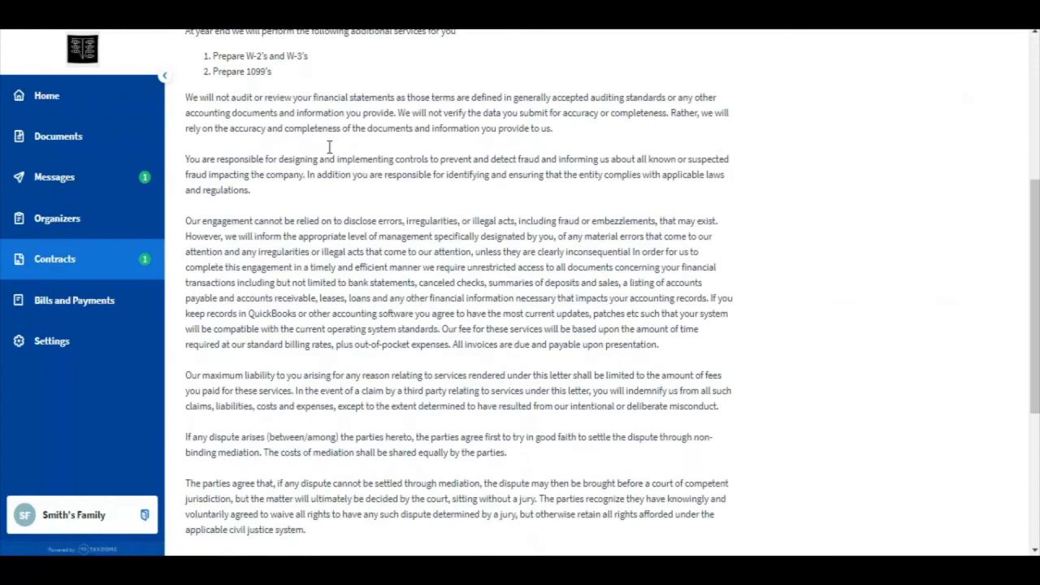
{"action": "scroll", "scroll_direction": "down", "scroll_amount": 3}
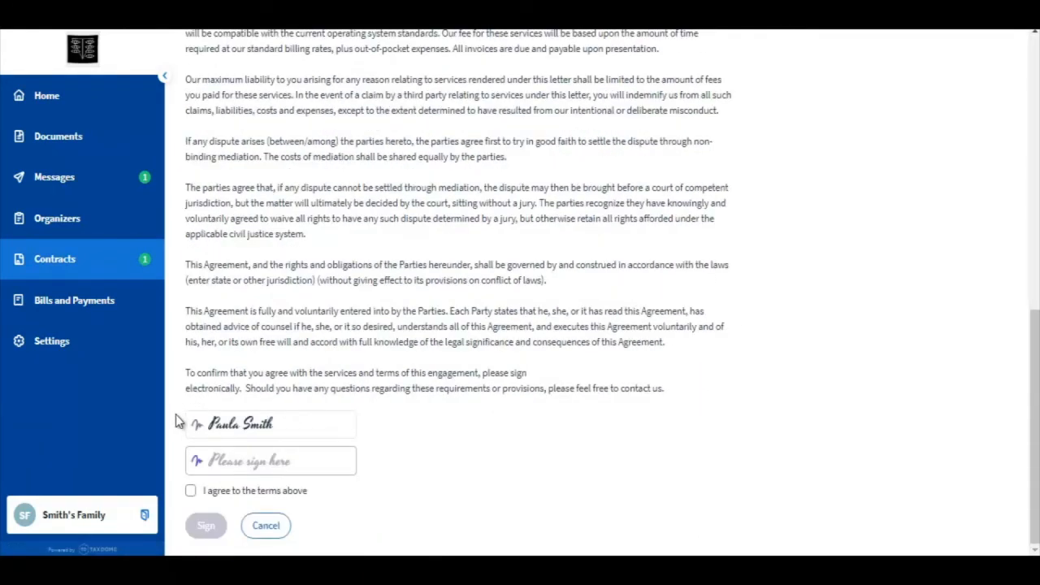
{"action": "mouse_move", "coordinate": [179, 432]}
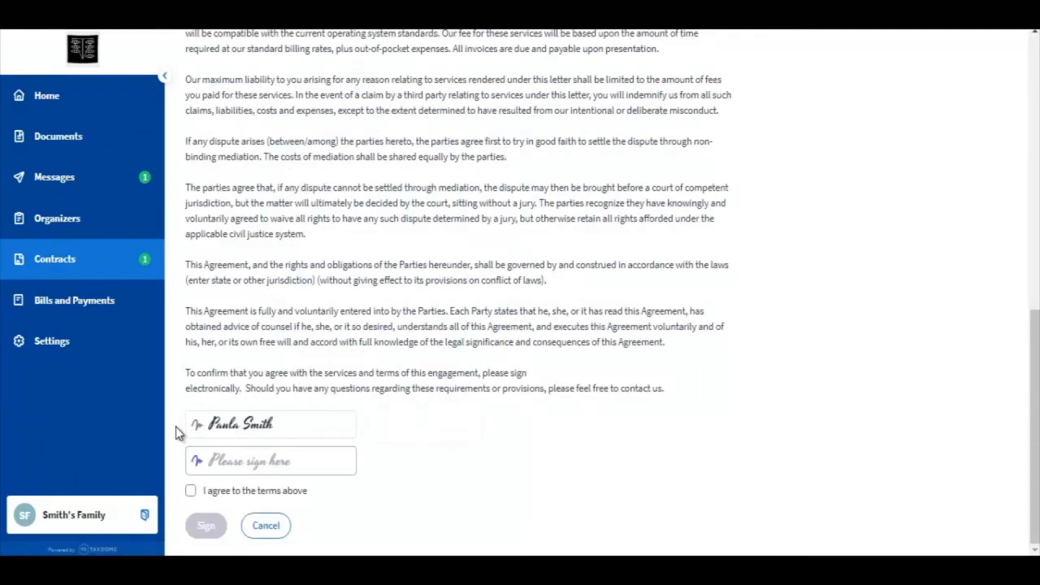
{"action": "left_click", "coordinate": [271, 460]}
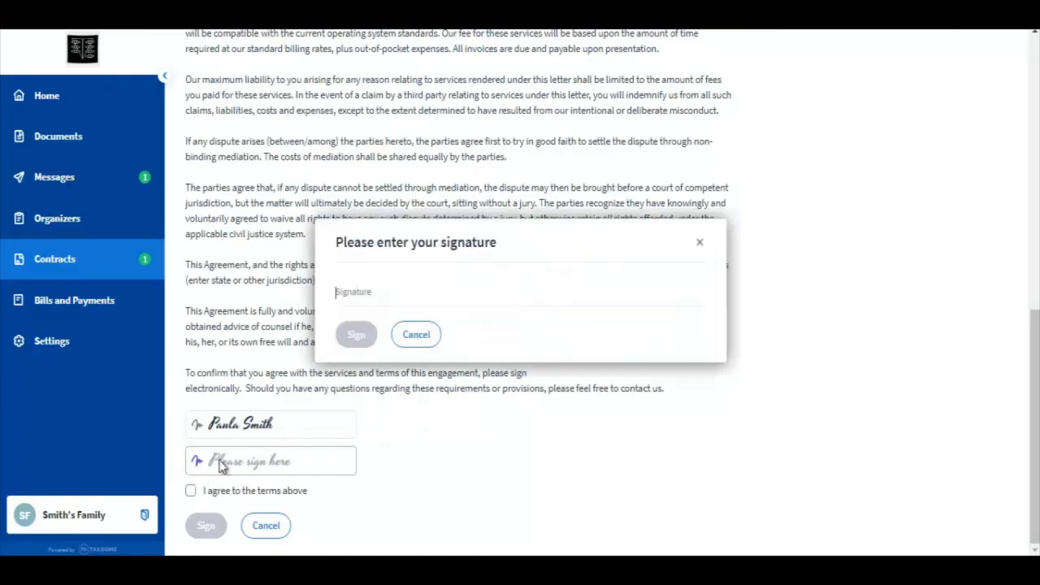
{"action": "left_click", "coordinate": [356, 333]}
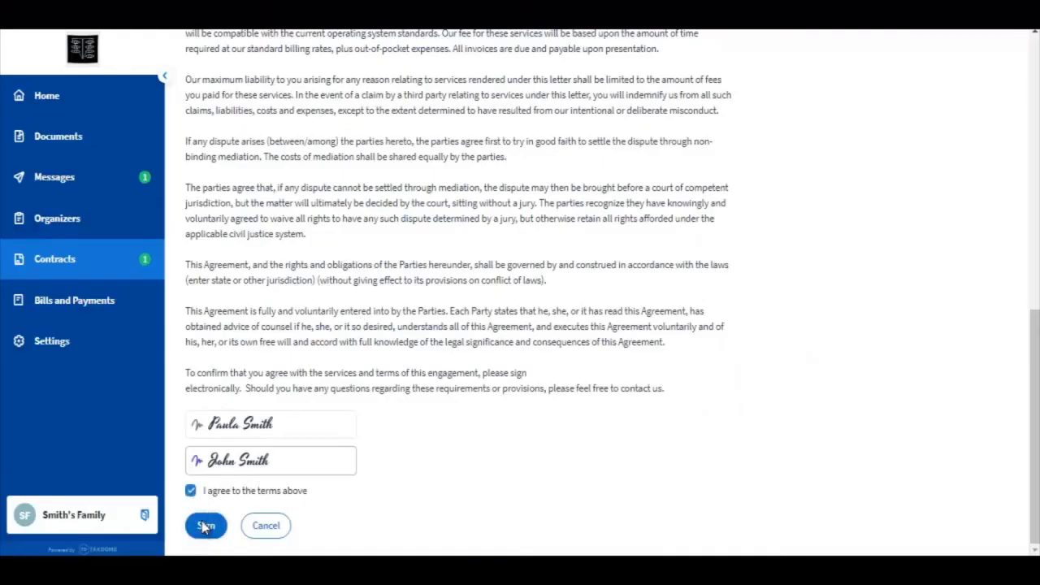
{"action": "left_click", "coordinate": [206, 526]}
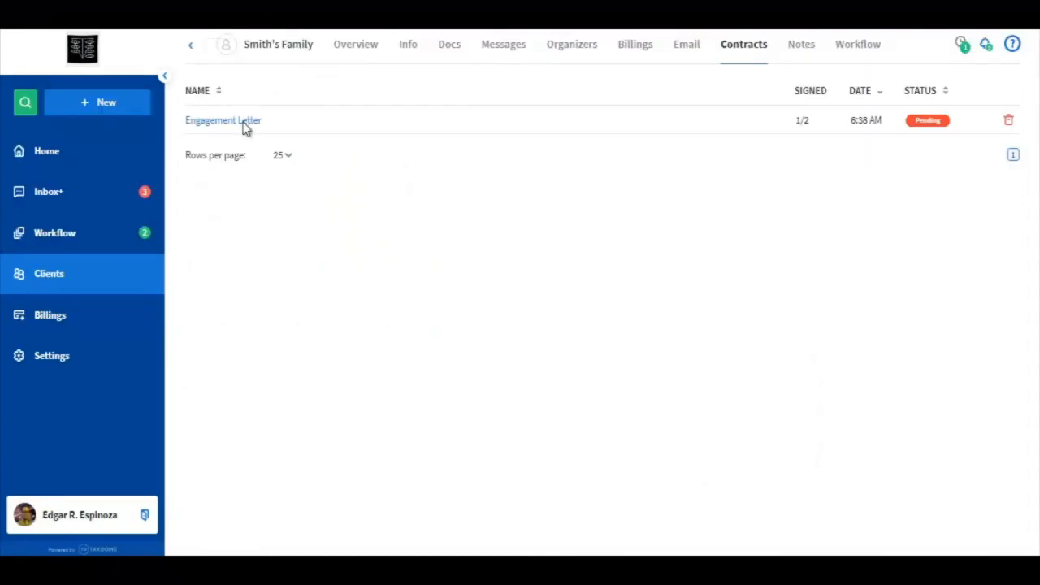
- Refresh Smith's Family contracts to confirm 2/2 Signed, then view both signatures
{"action": "left_click", "coordinate": [223, 120]}
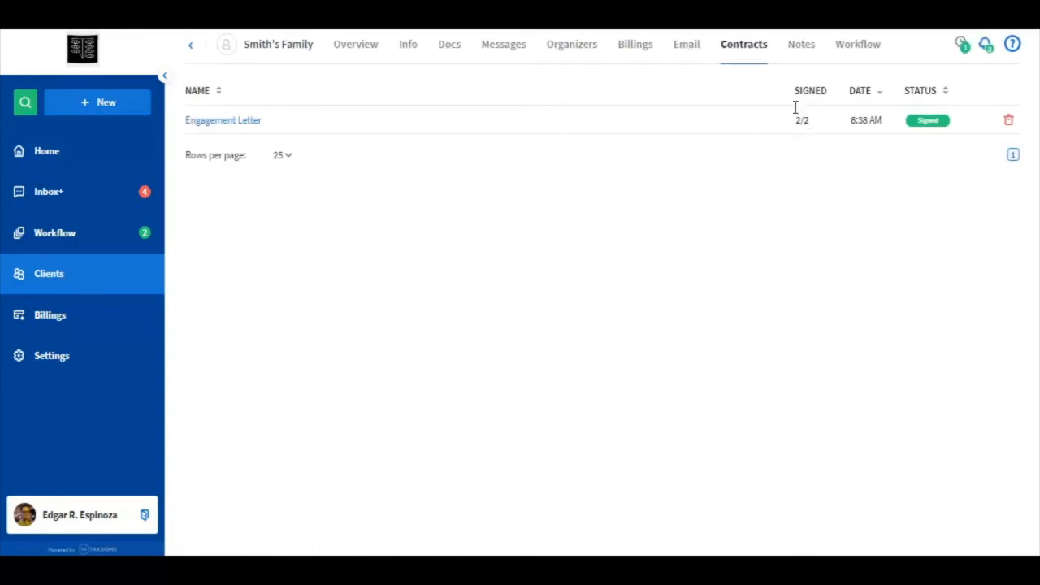
{"action": "mouse_move", "coordinate": [888, 131]}
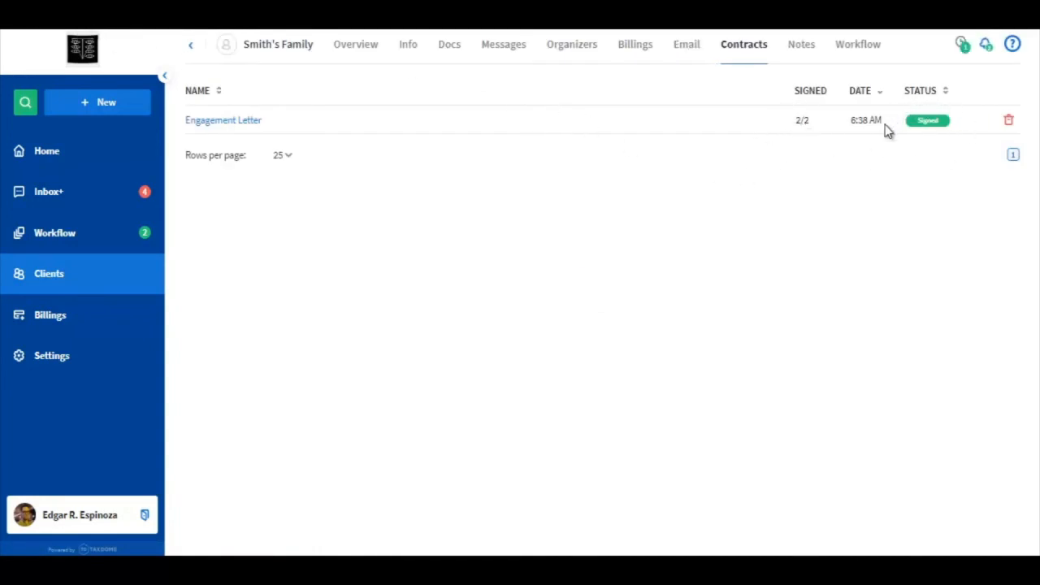
{"action": "mouse_move", "coordinate": [264, 105]}
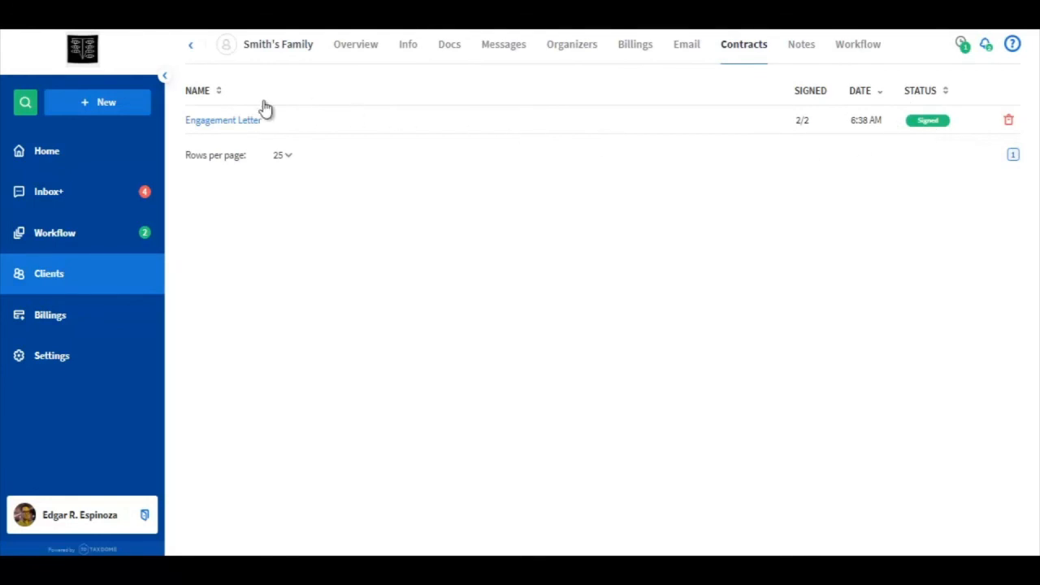
{"action": "left_click", "coordinate": [222, 120]}
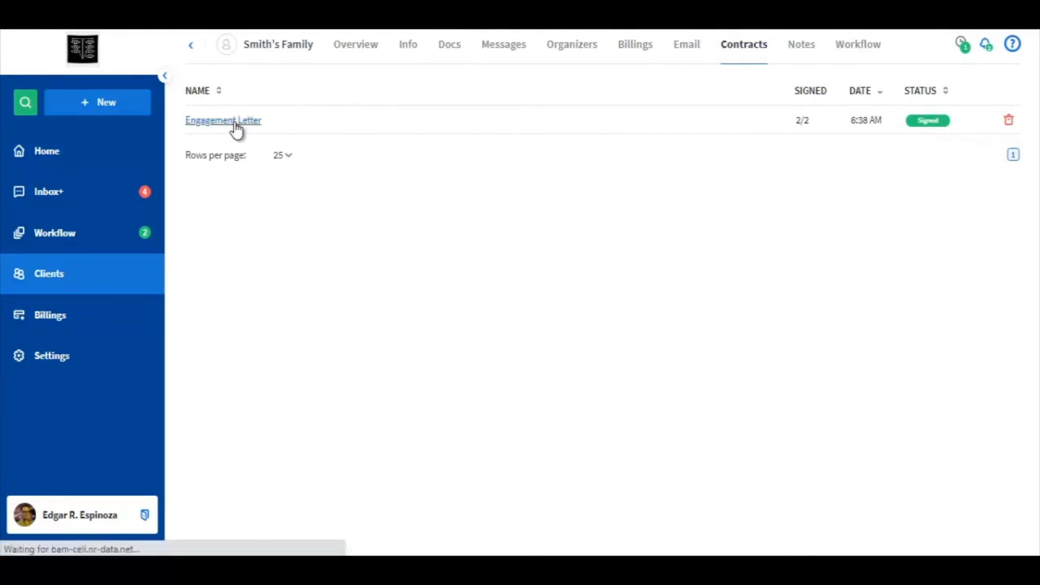
{"action": "left_click", "coordinate": [223, 120]}
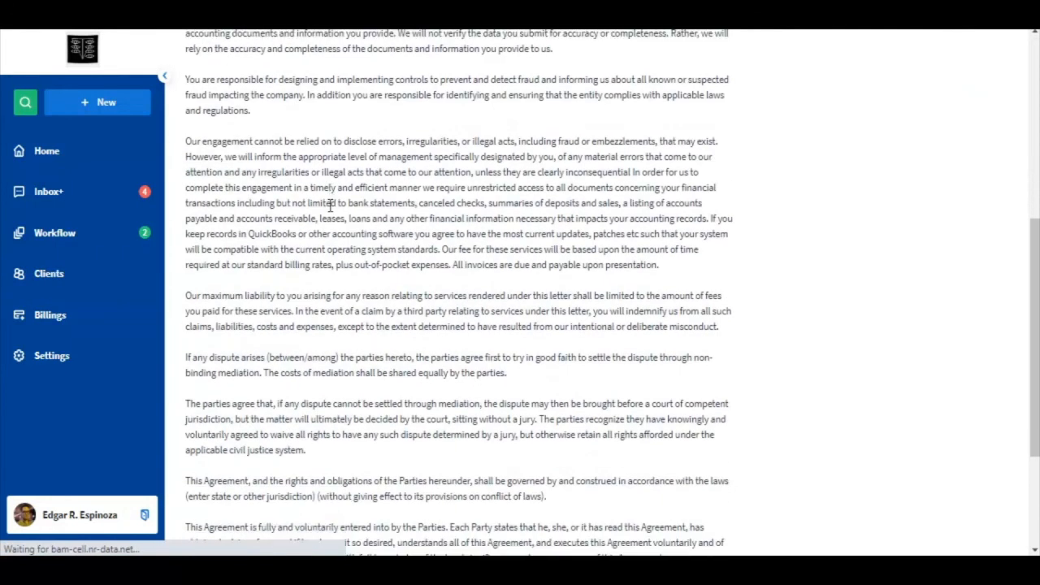
{"action": "scroll", "scroll_direction": "down", "scroll_amount": 3}
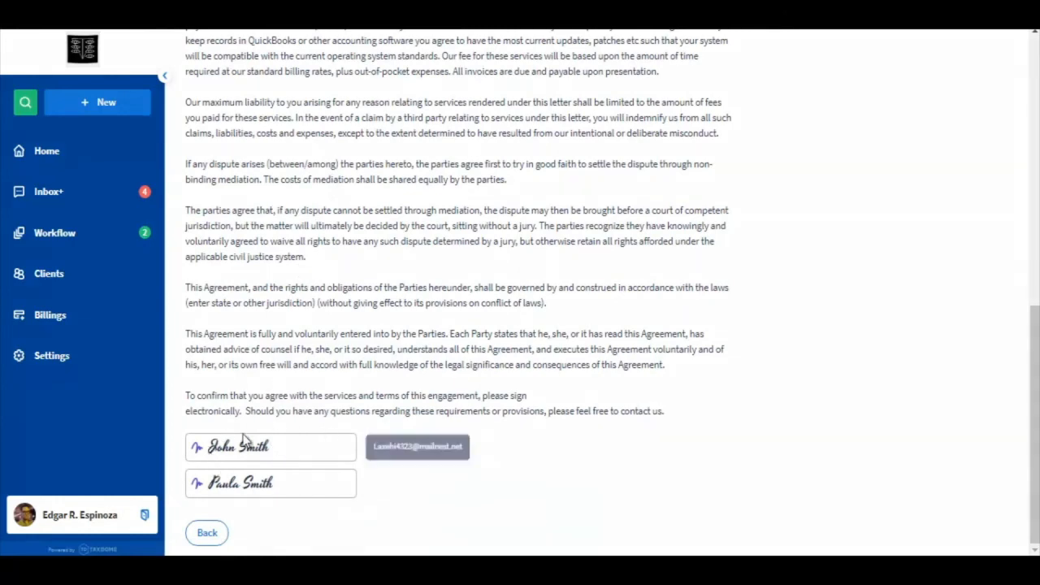